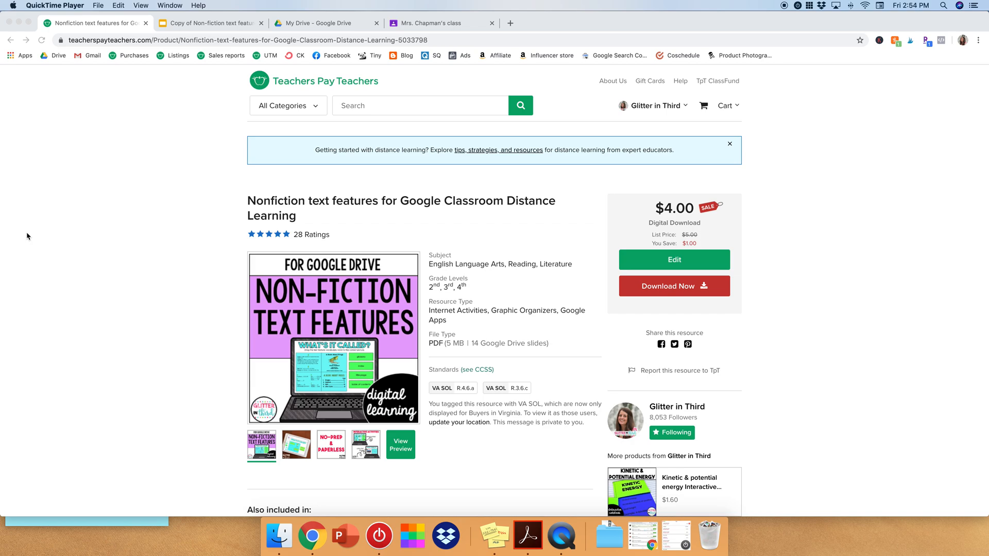
mouse_move(423, 223)
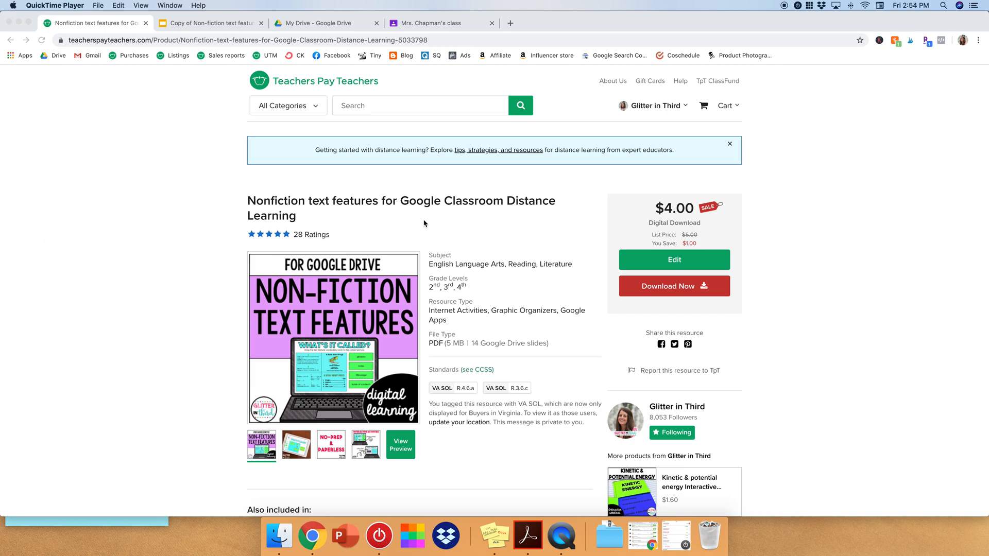
mouse_move(351, 212)
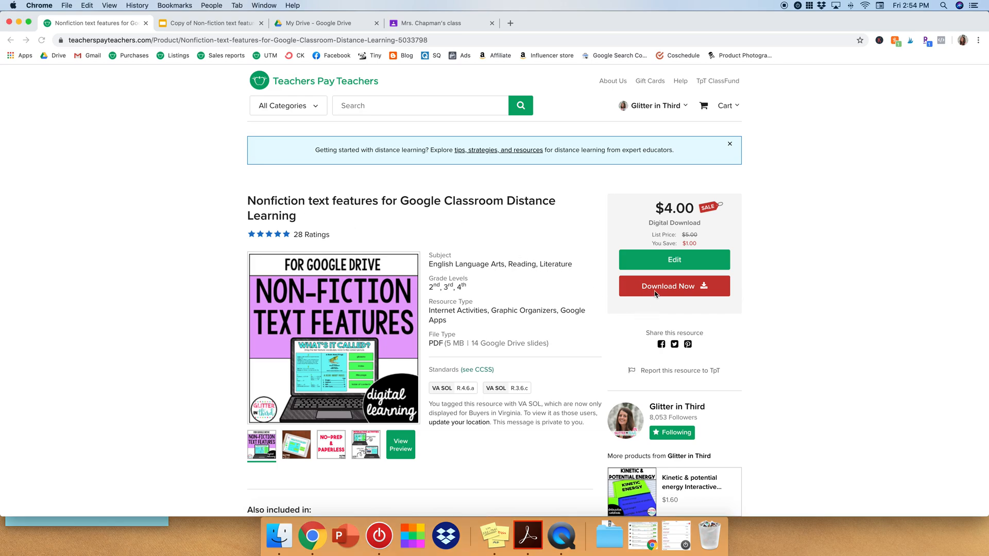
Download the purchased Nonfiction text features resource as a PDF from its product page.
left_click(674, 287)
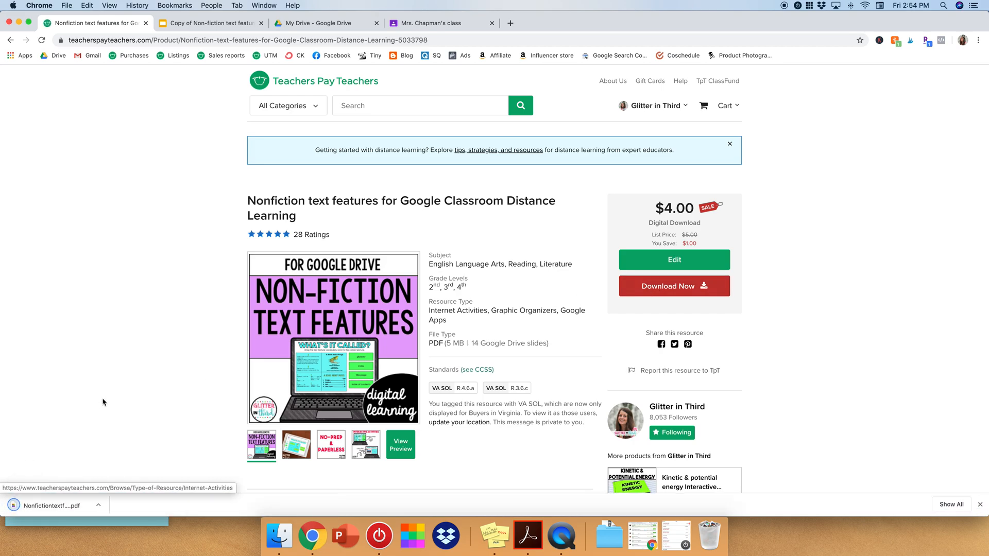
View the downloaded PDF and scroll through its slides to the 'Put it on Google for the students' page.
left_click(51, 505)
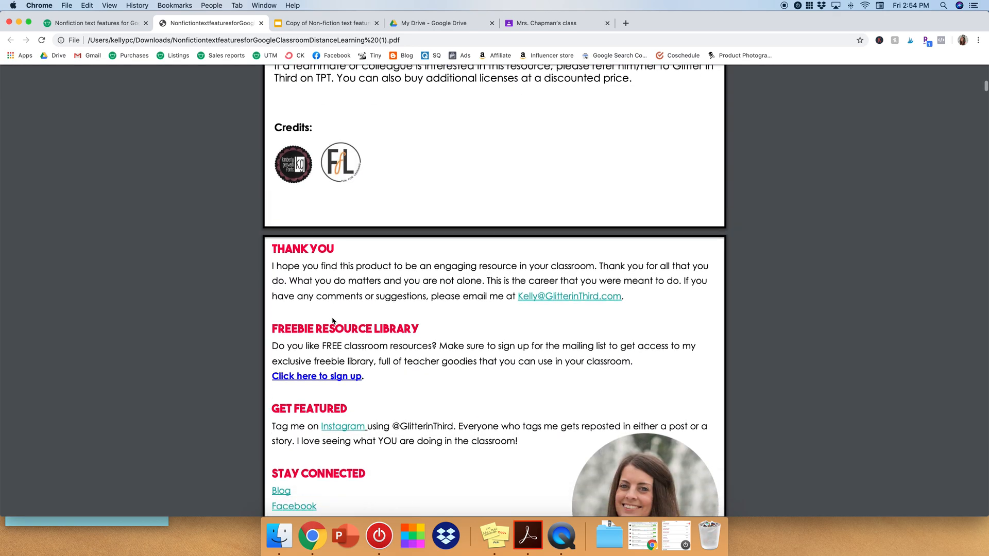
scroll("down", 3)
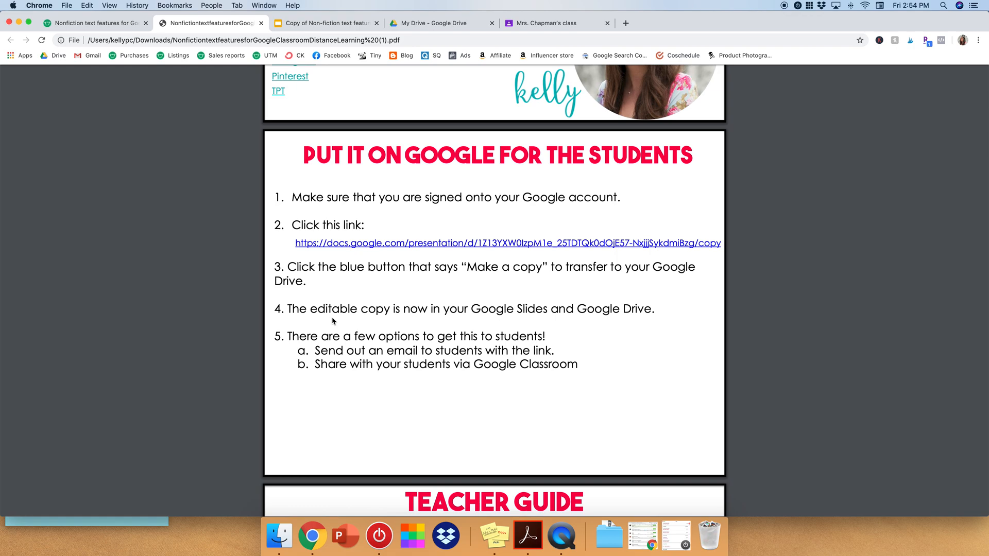
scroll("down", 3)
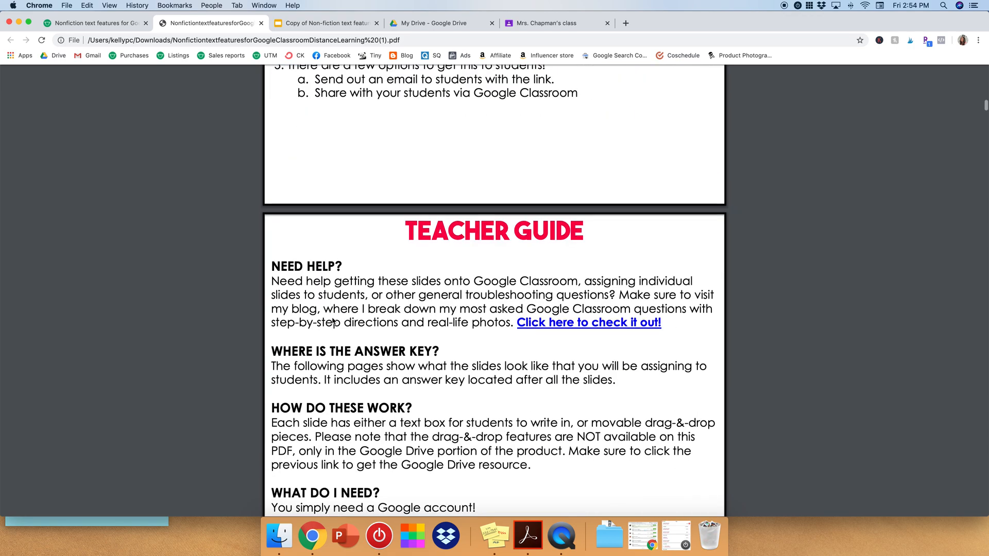
scroll("down", 3)
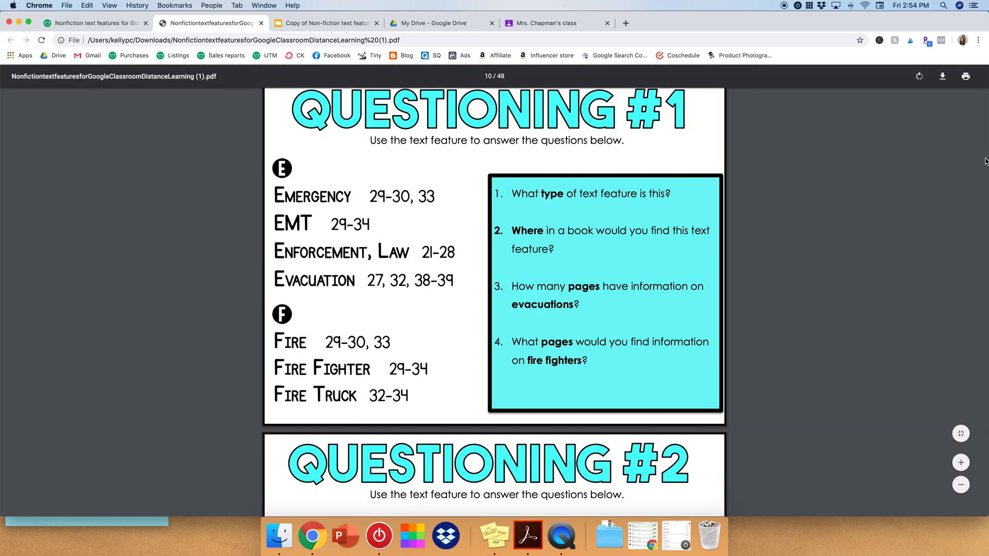
scroll("down", 3)
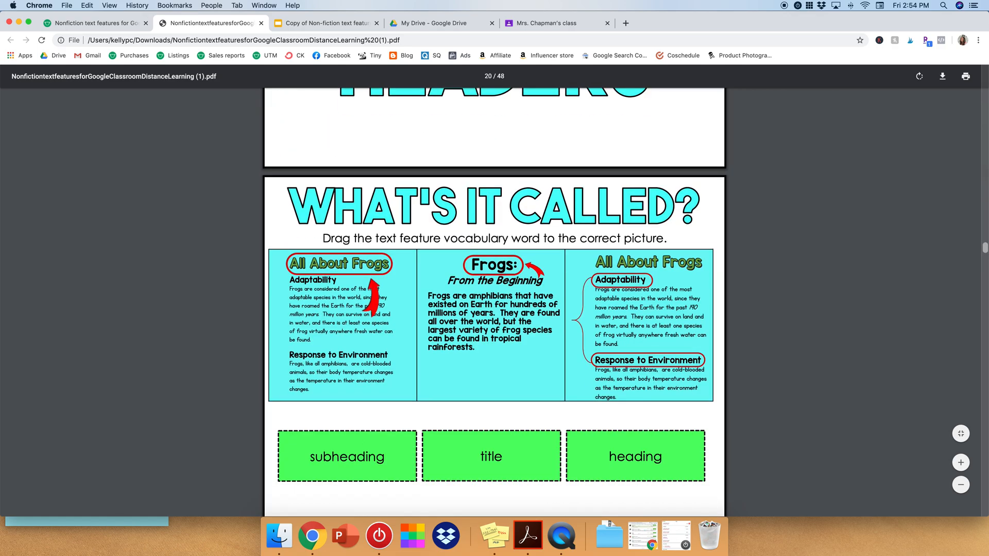
scroll("down", 3)
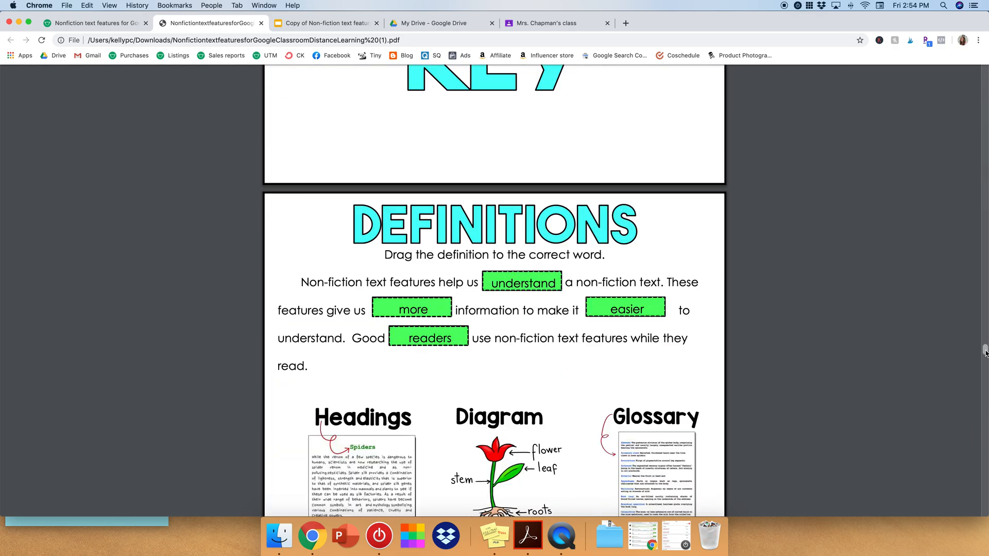
scroll("down", 3)
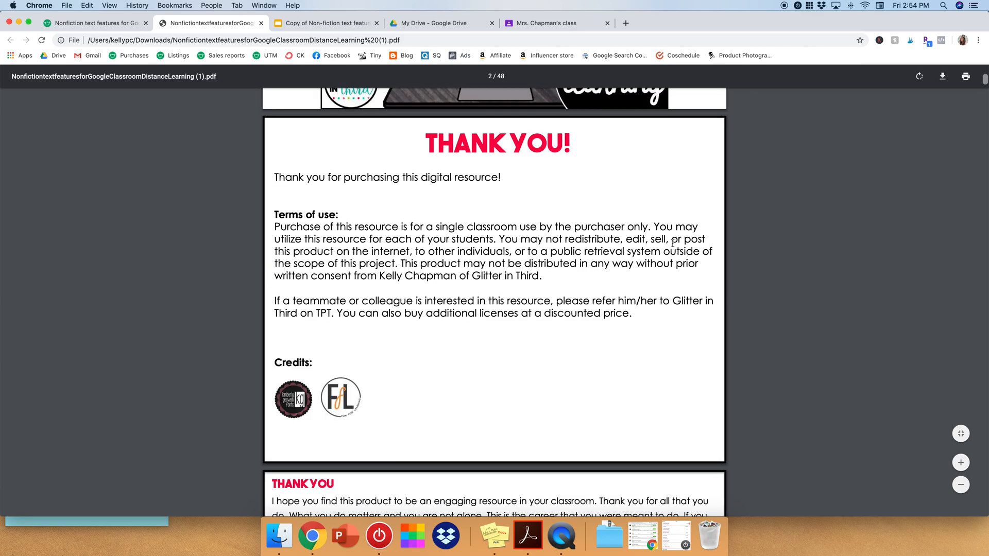
scroll("down", 3)
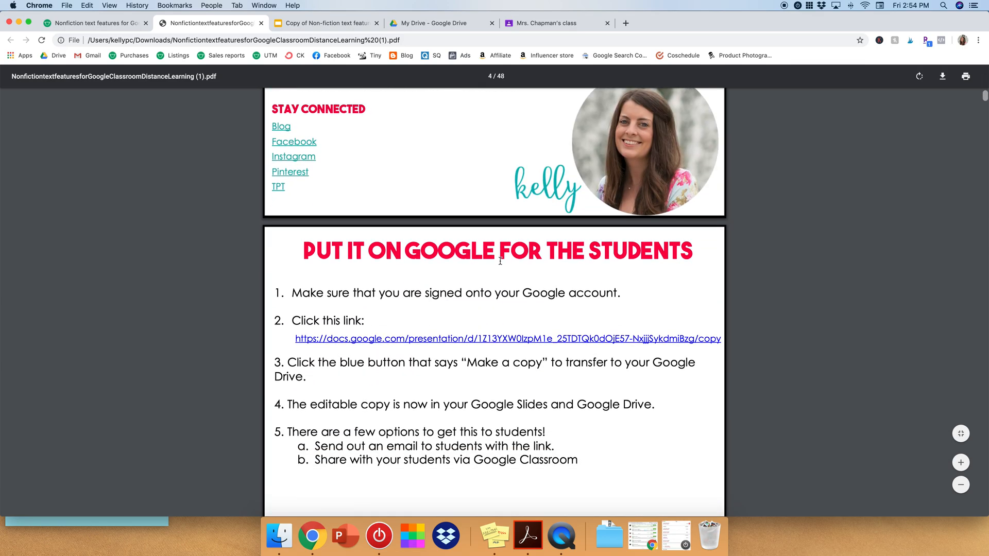
scroll("down", 3)
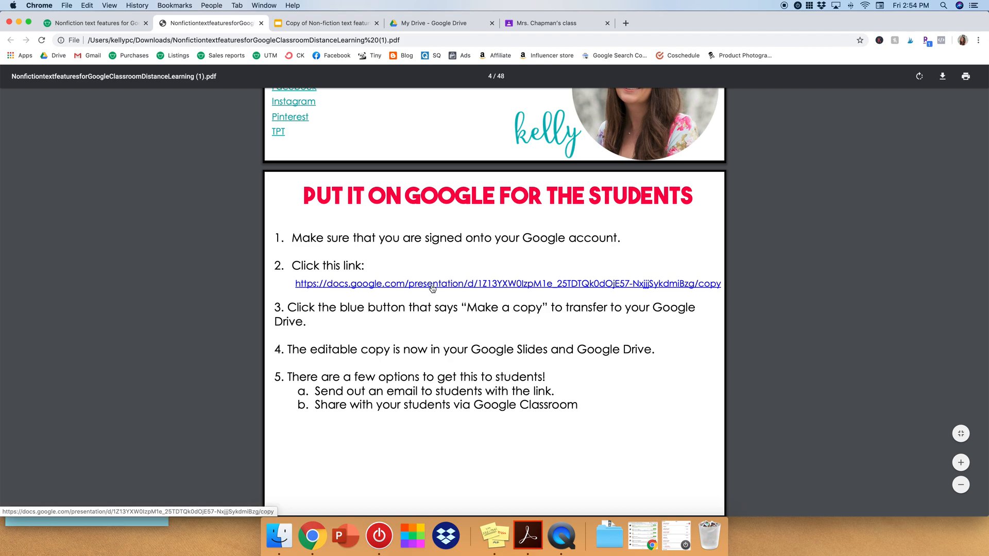
Follow the docs.google.com link and make a copy of the Non-fiction text features slides in Drive.
left_click(507, 283)
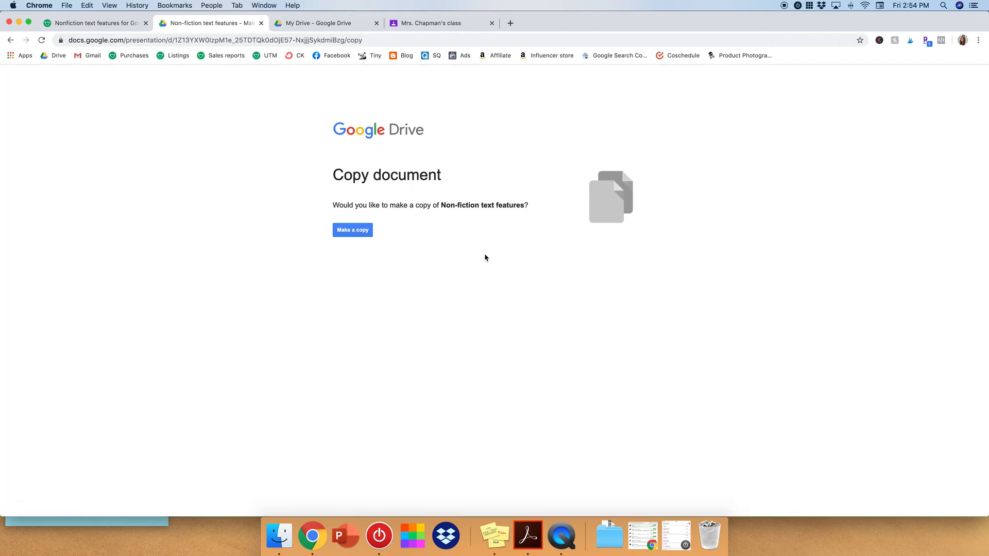
mouse_move(353, 229)
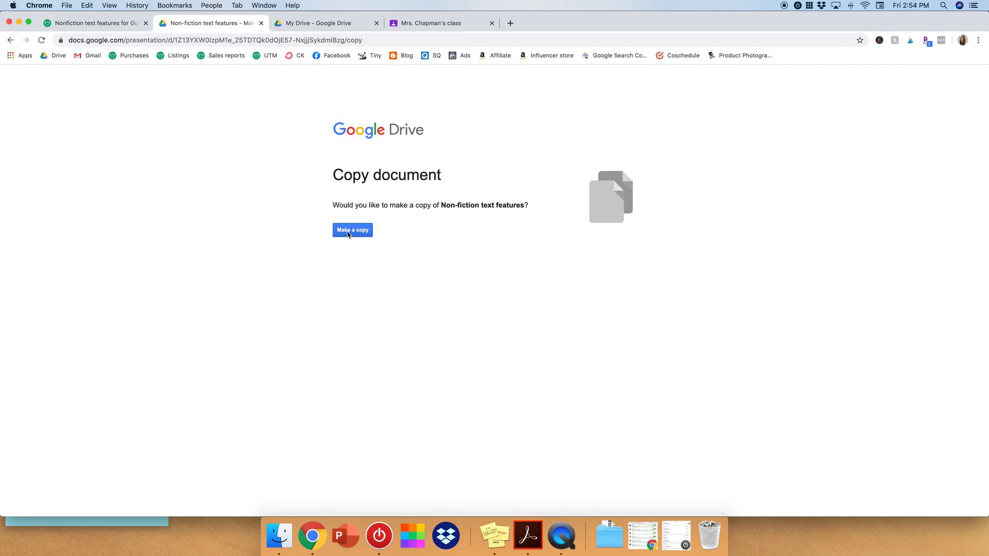
left_click(352, 230)
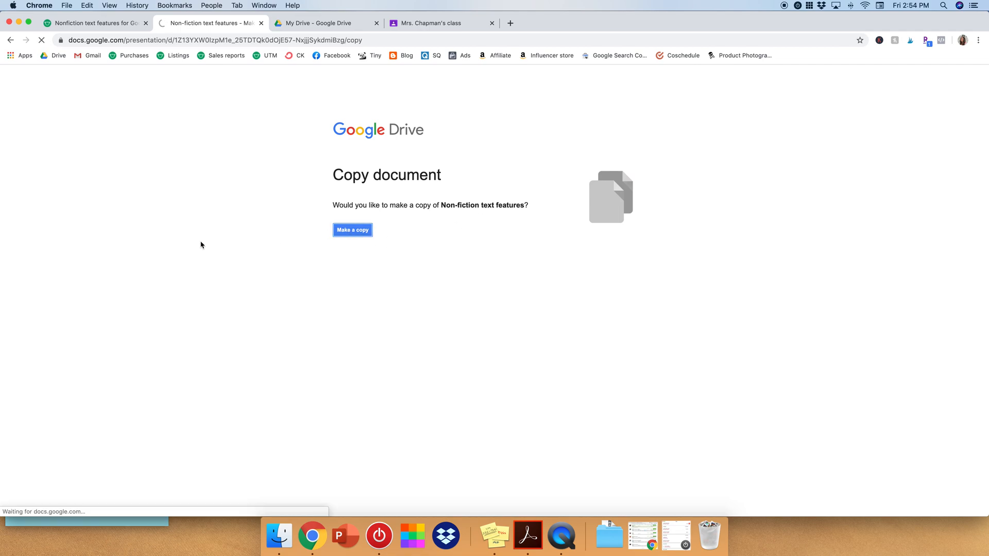
left_click(353, 230)
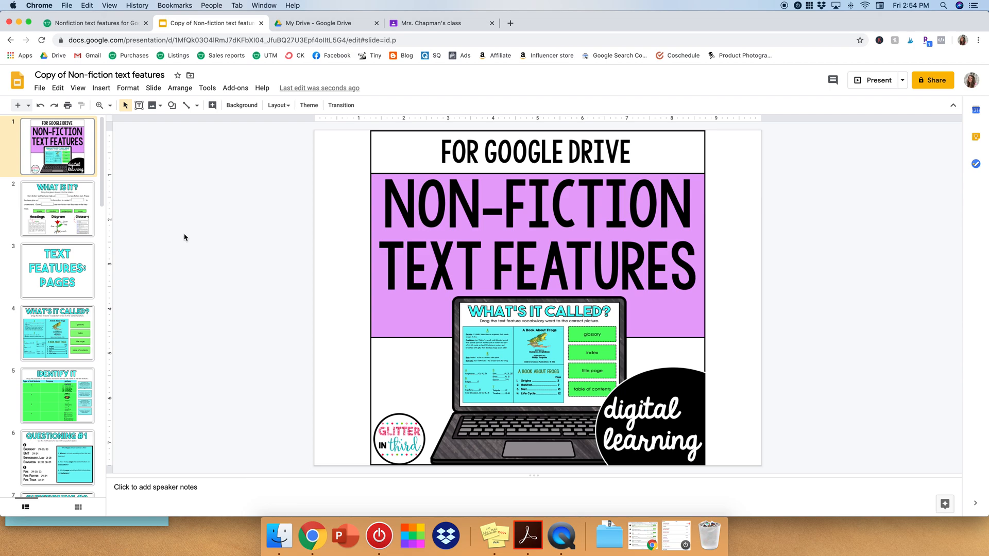
Browse the copied deck to the What is it slide and test dragging its green box.
scroll("down", 3)
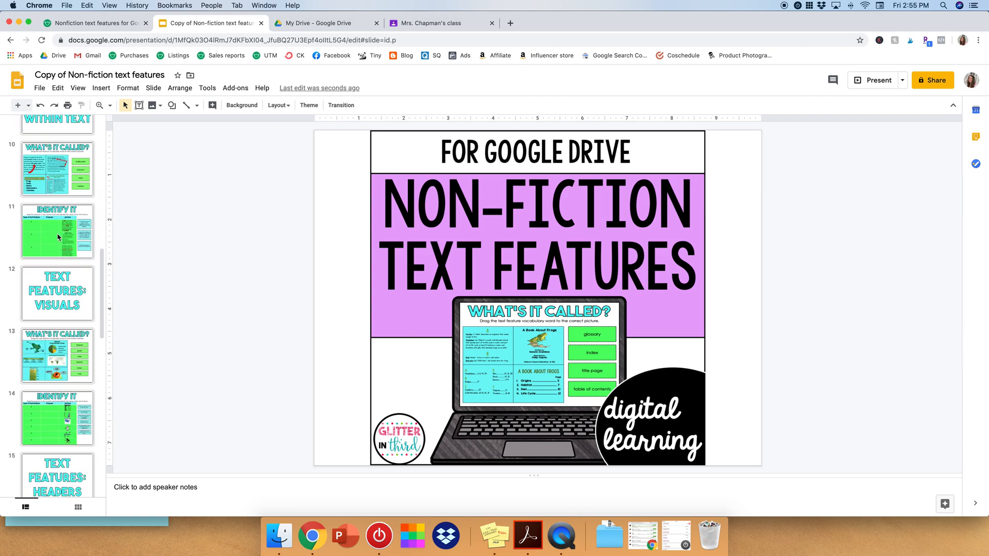
left_click(57, 208)
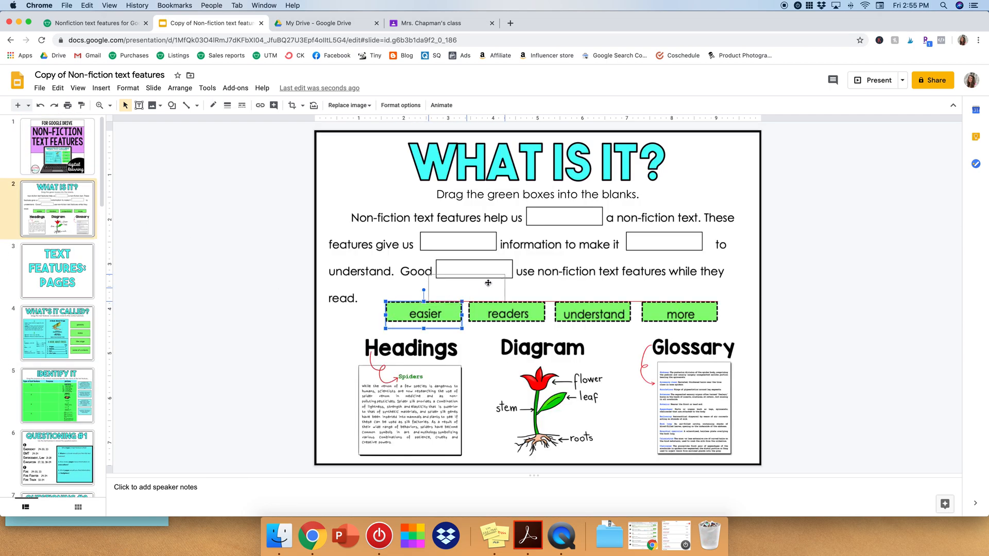
left_click_drag(423, 313, 549, 277)
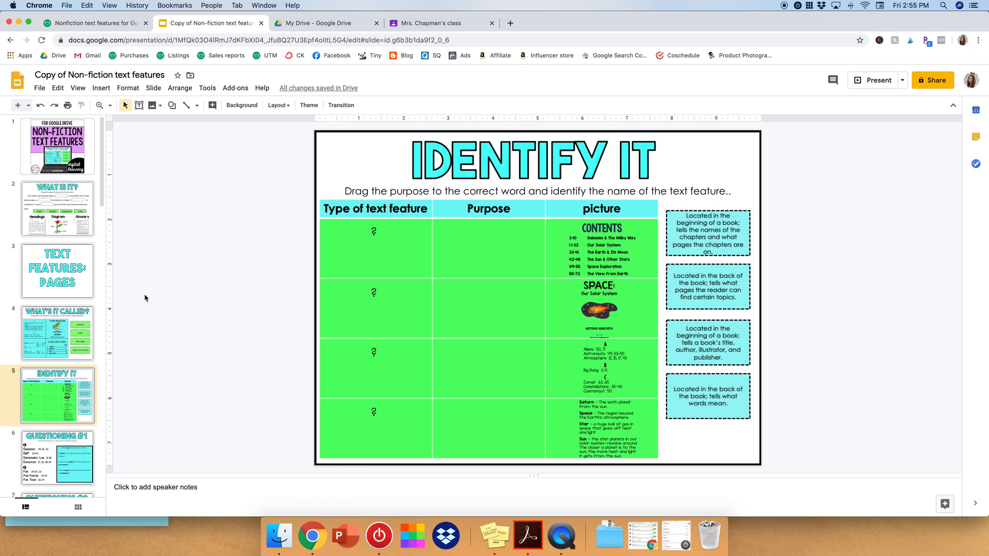
mouse_move(176, 289)
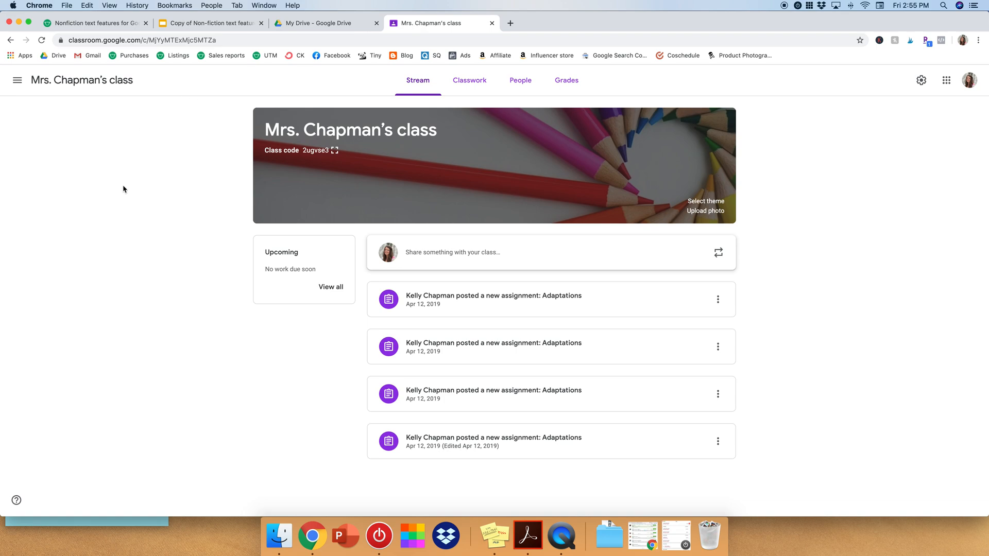
mouse_move(470, 80)
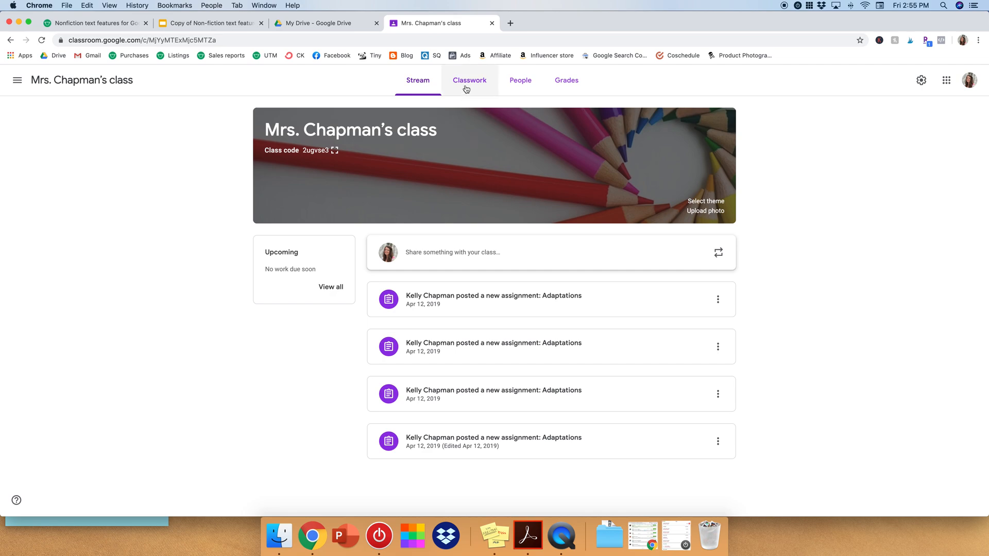
From the Classwork list, create a new assignment and dismiss the rubric tip.
left_click(470, 81)
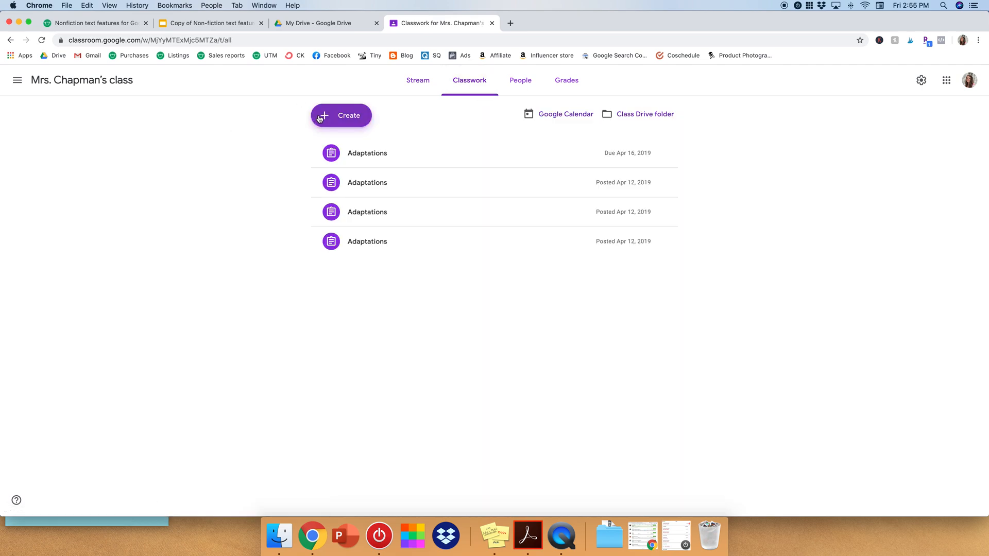
left_click(341, 115)
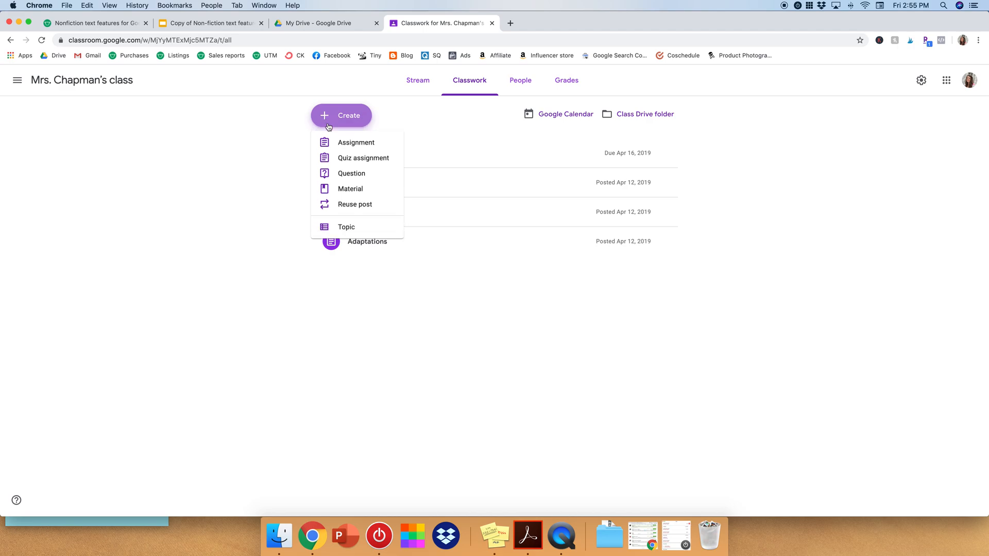
left_click(355, 142)
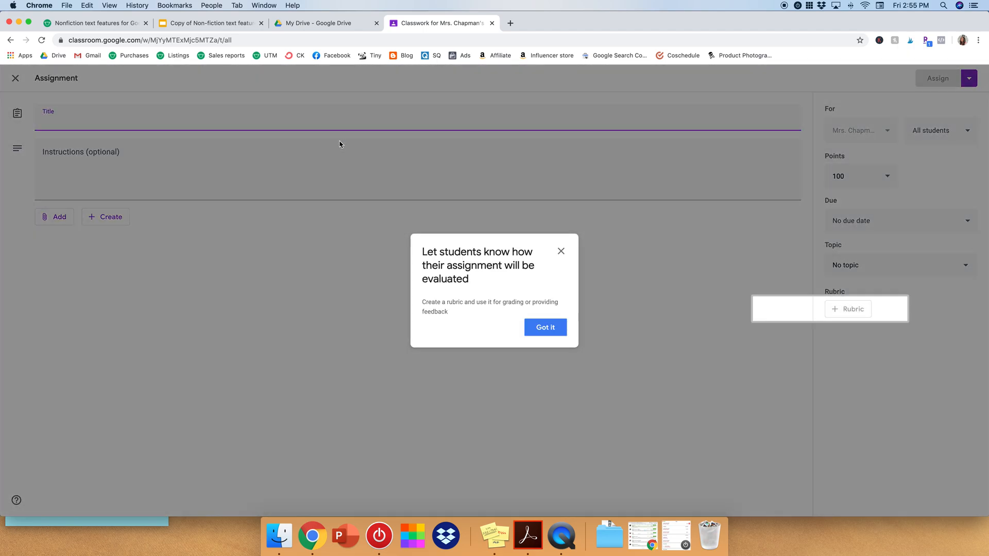
left_click(544, 326)
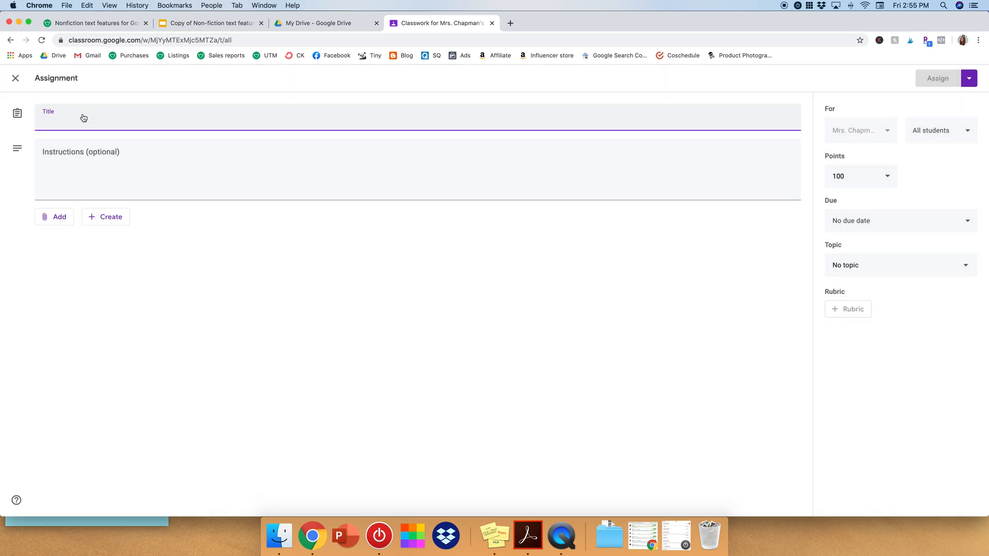
Enter the title 'Nonfiction text features' and instructions 'Please complete slides 2-4 by Monday'.
type("Nonfiction text features")
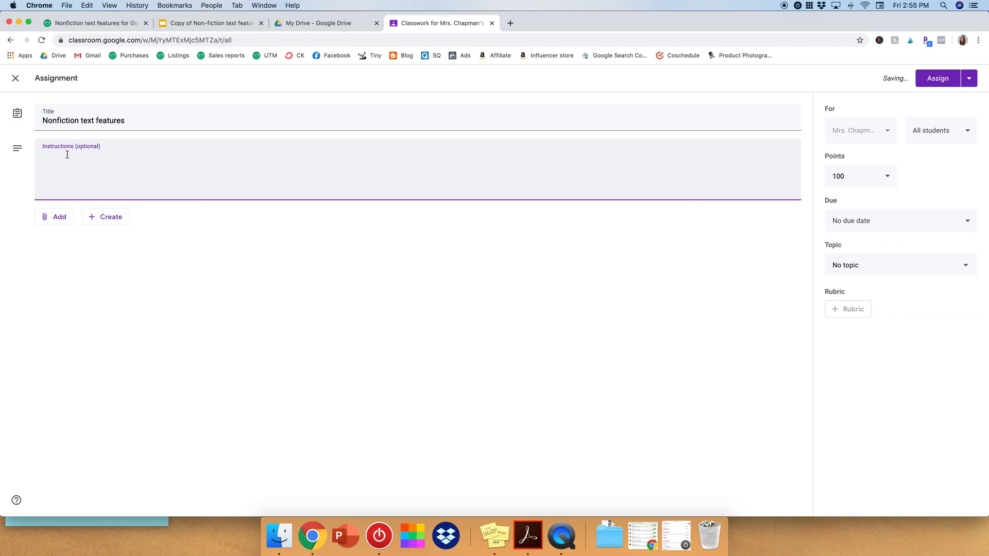
type("Please c")
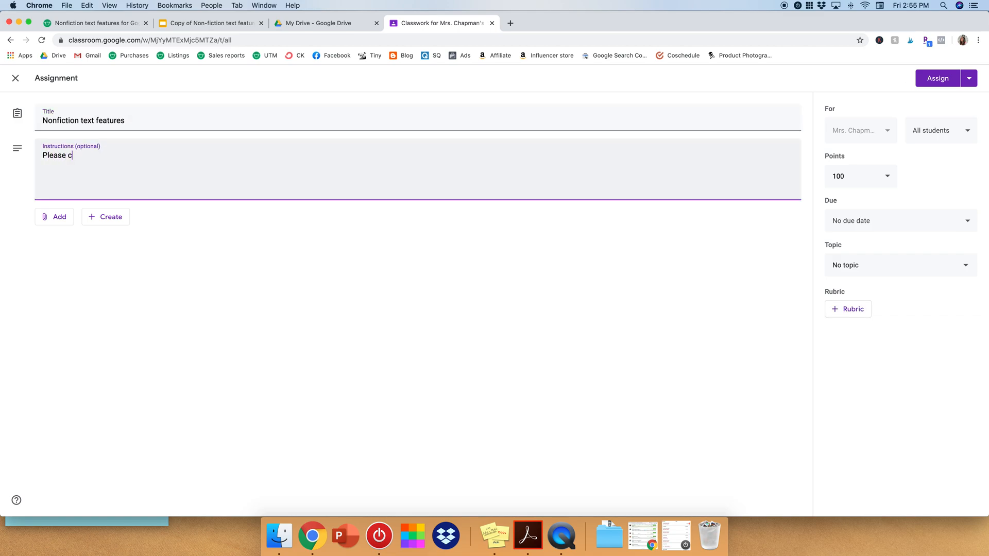
type("omplete slides 2-4 by")
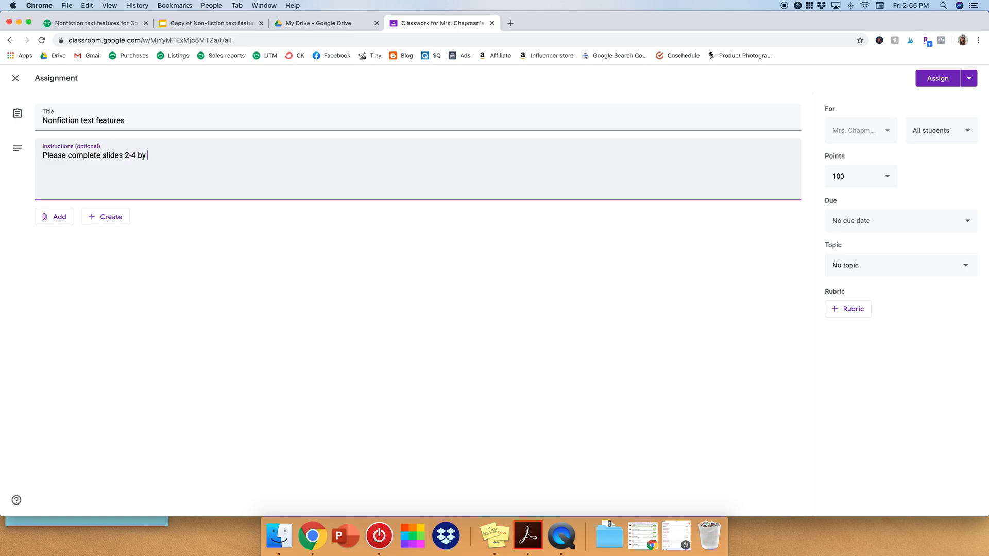
type("Monday")
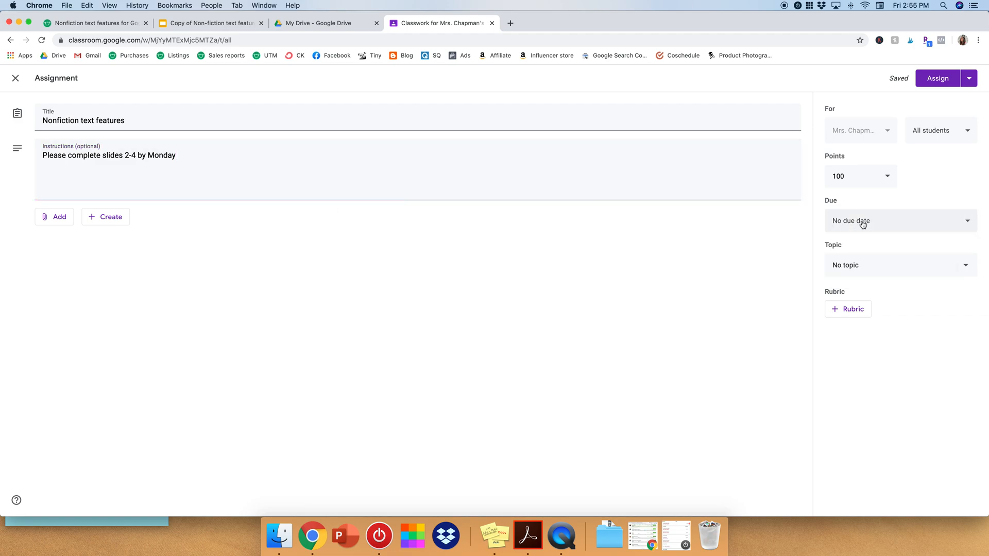
mouse_move(795, 248)
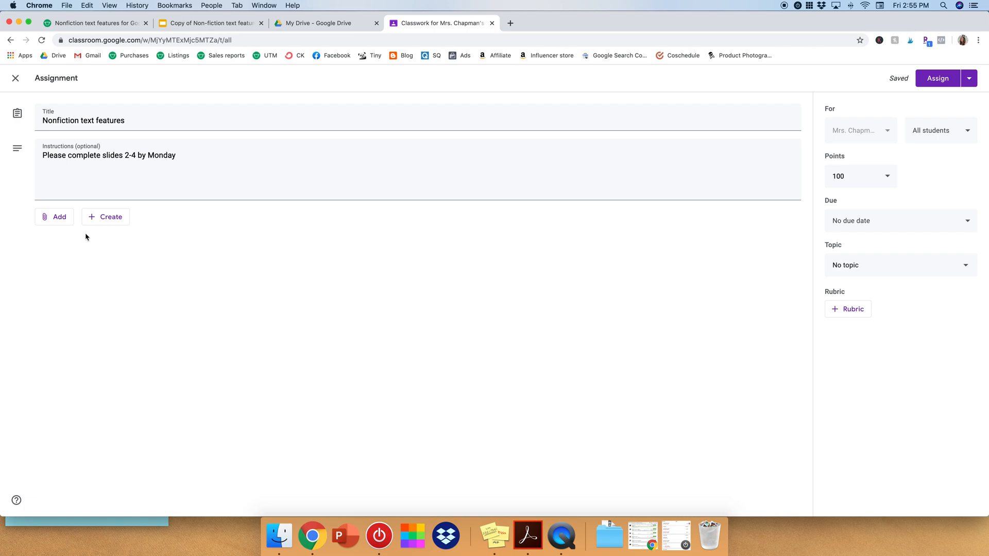
Add the Copy of Non-fiction text features slides from Google Drive's Recent files as an attachment.
left_click(54, 216)
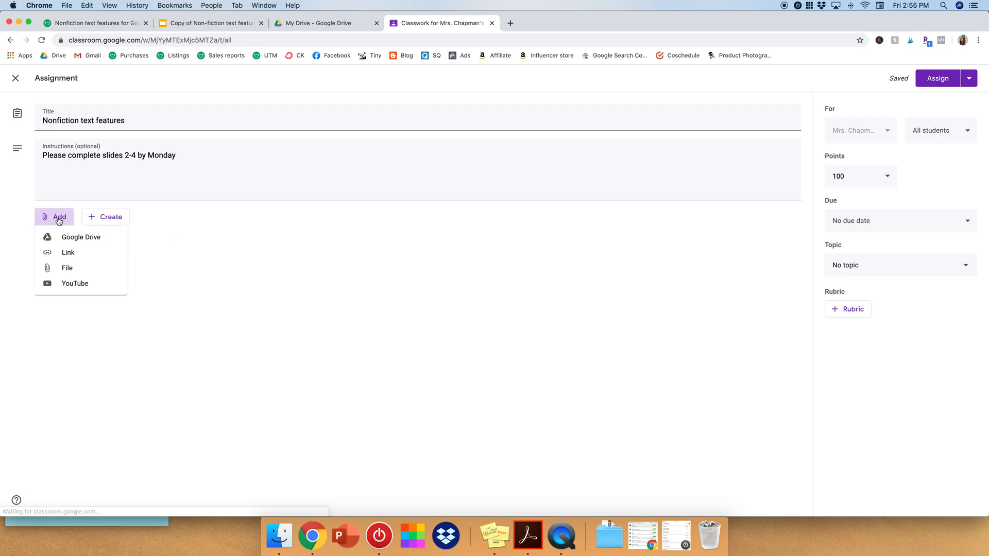
left_click(80, 237)
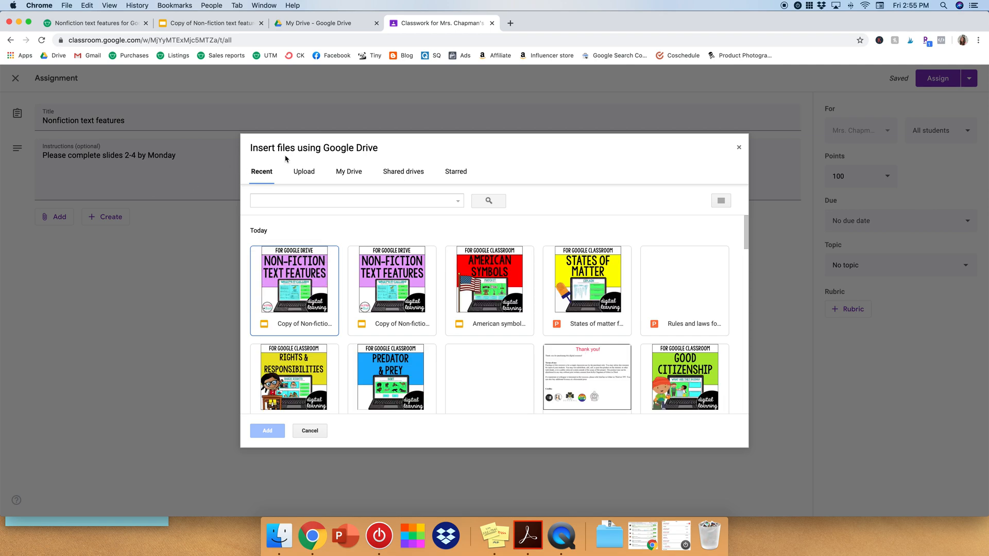
left_click(293, 280)
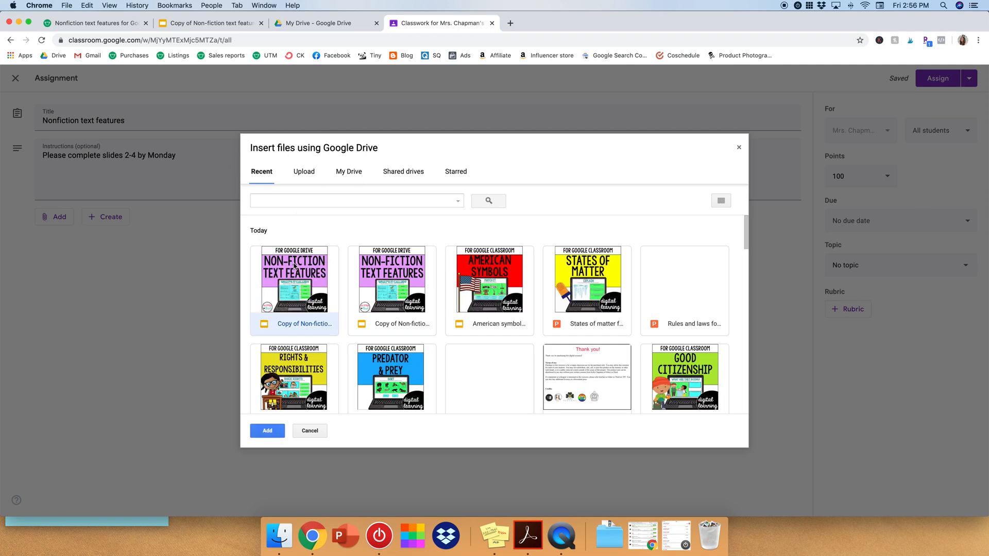
left_click(267, 431)
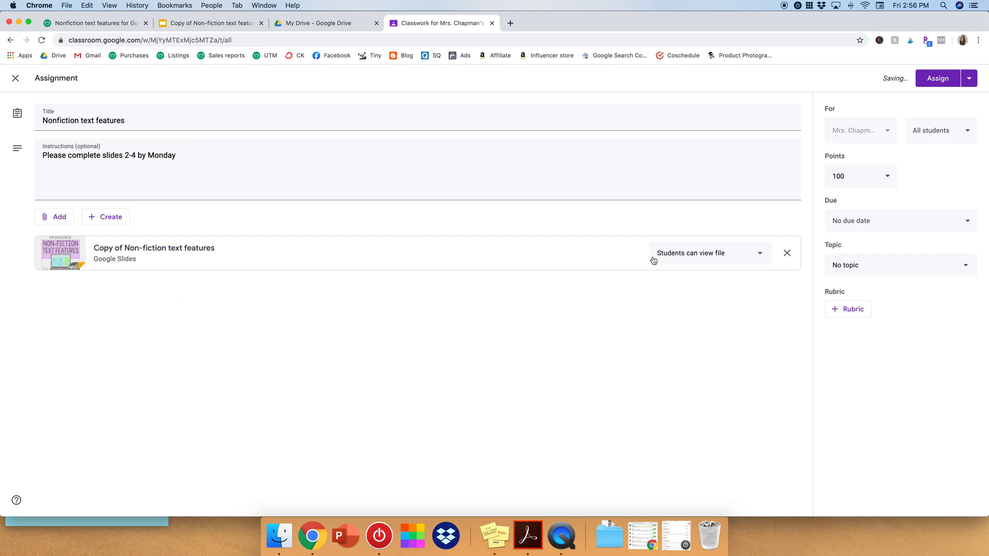
Change the attachment's student access to Make a copy for each student.
left_click(709, 253)
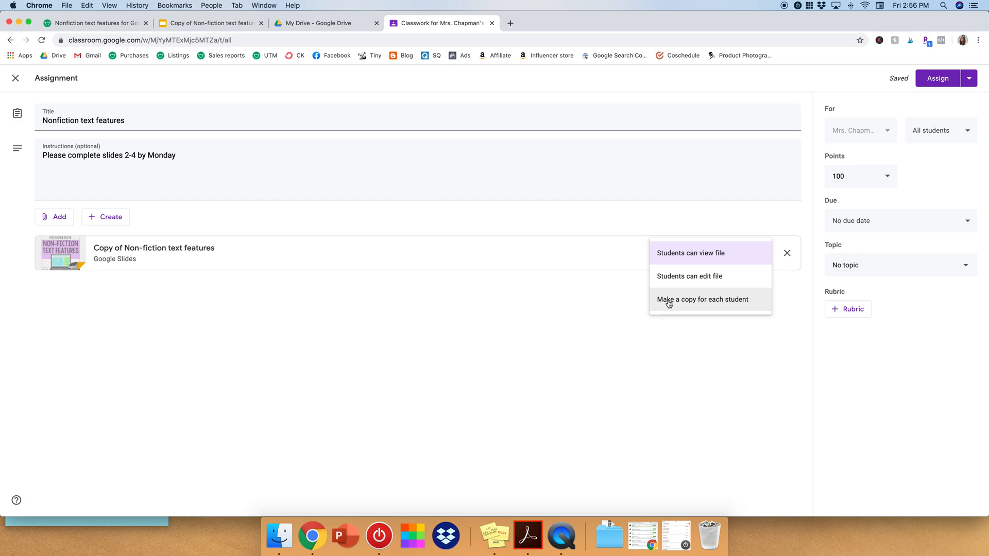
mouse_move(671, 253)
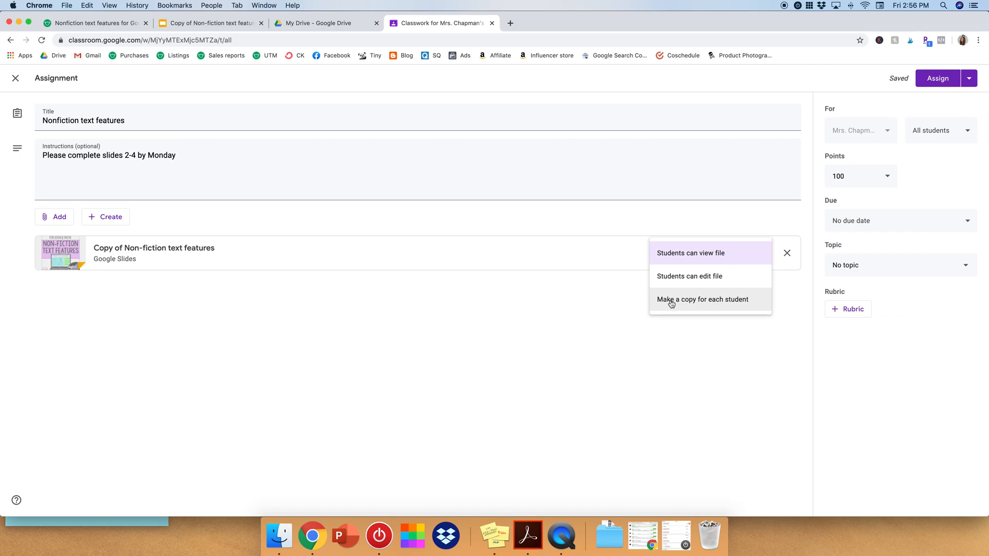
left_click(702, 299)
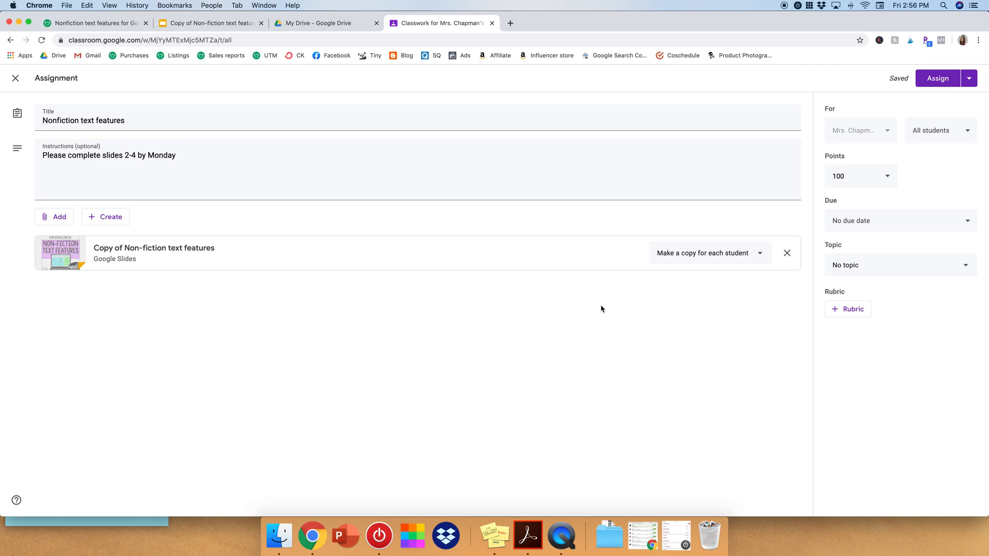
mouse_move(688, 286)
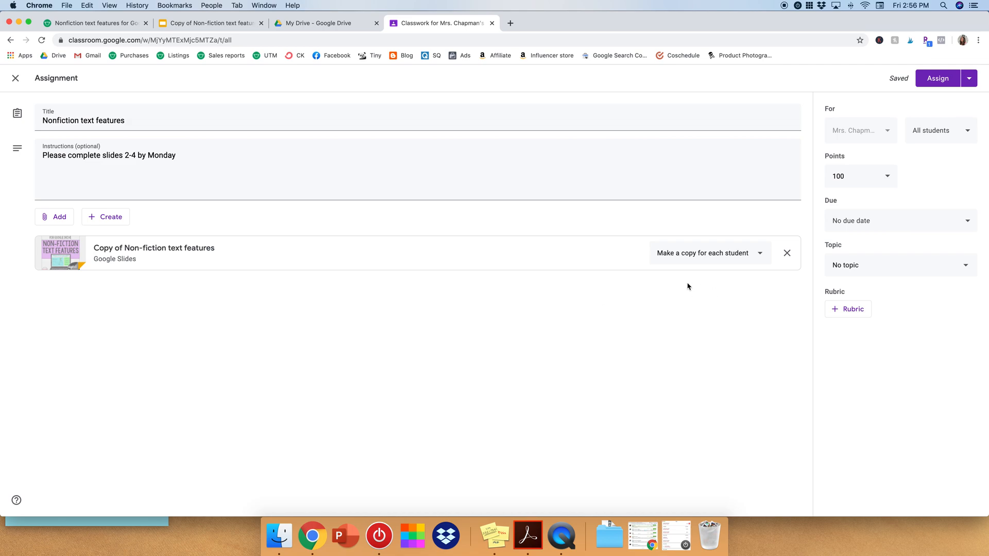
mouse_move(770, 258)
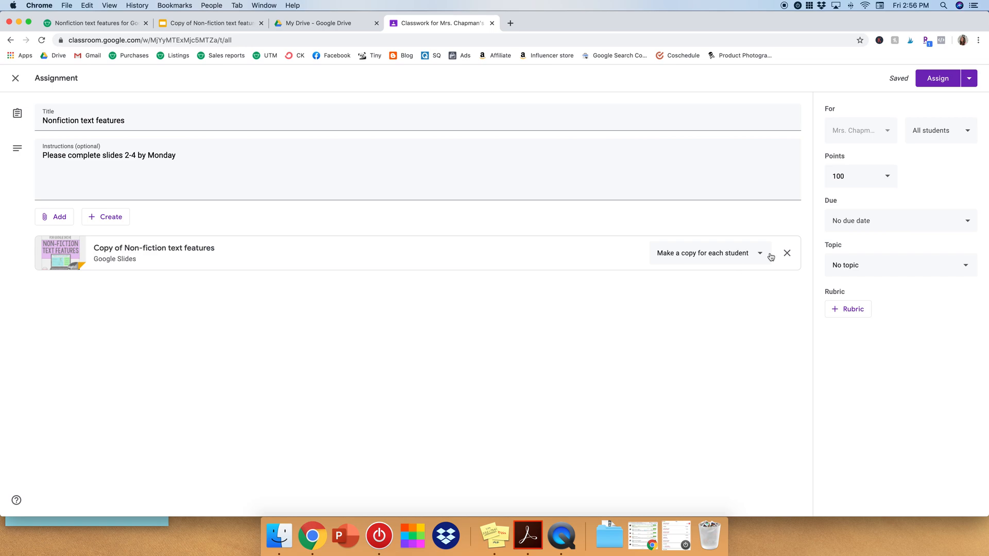
Assign the Nonfiction text features assignment so it appears in the classwork list.
left_click(937, 78)
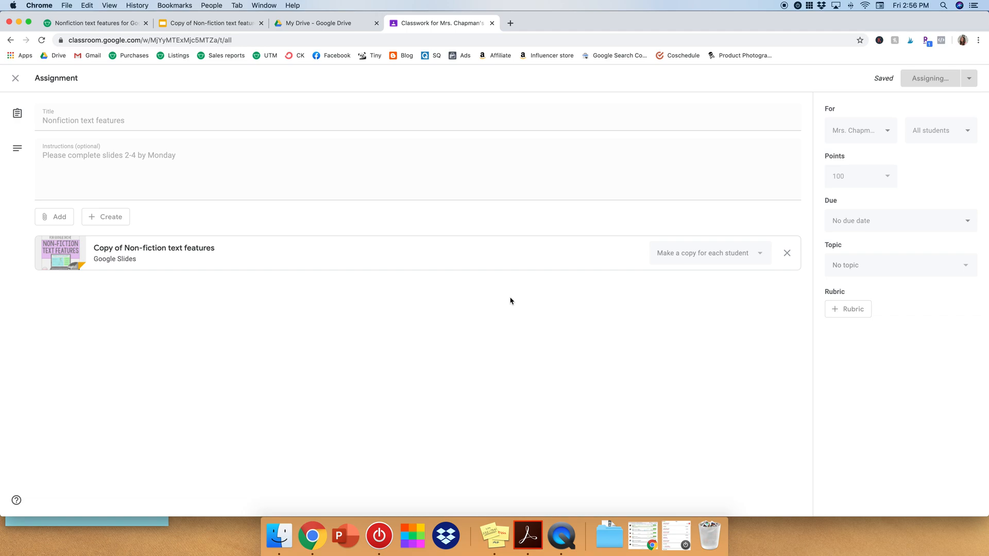
left_click(929, 77)
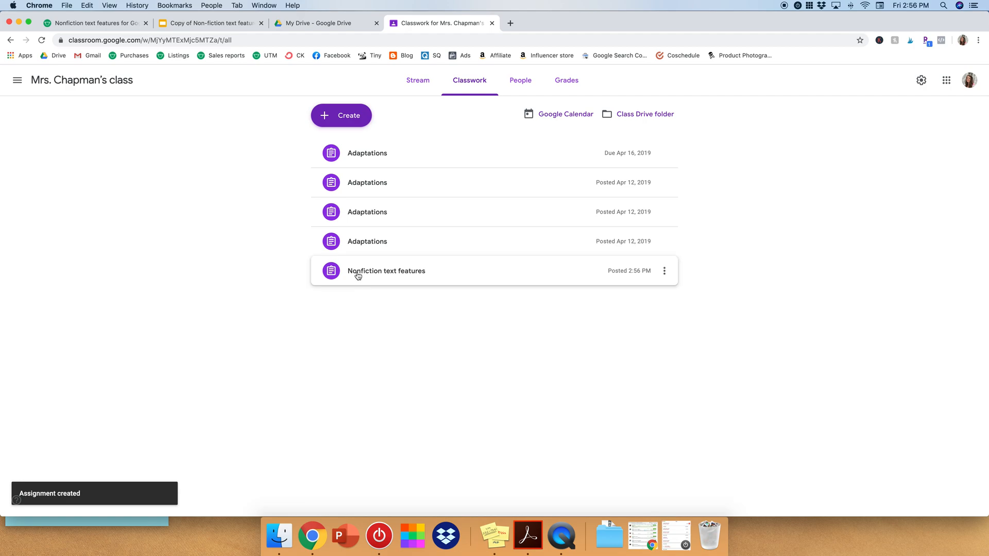
mouse_move(485, 280)
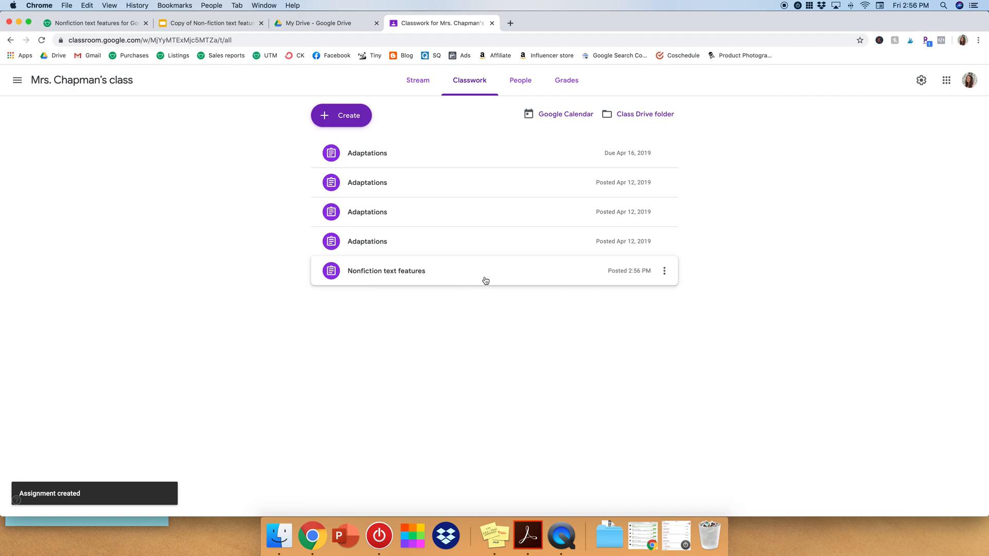
mouse_move(457, 282)
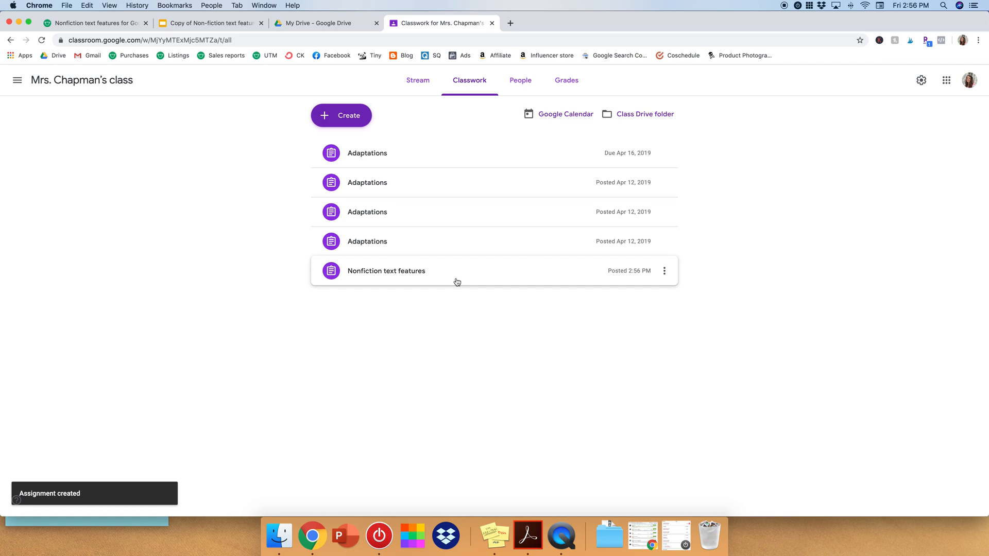